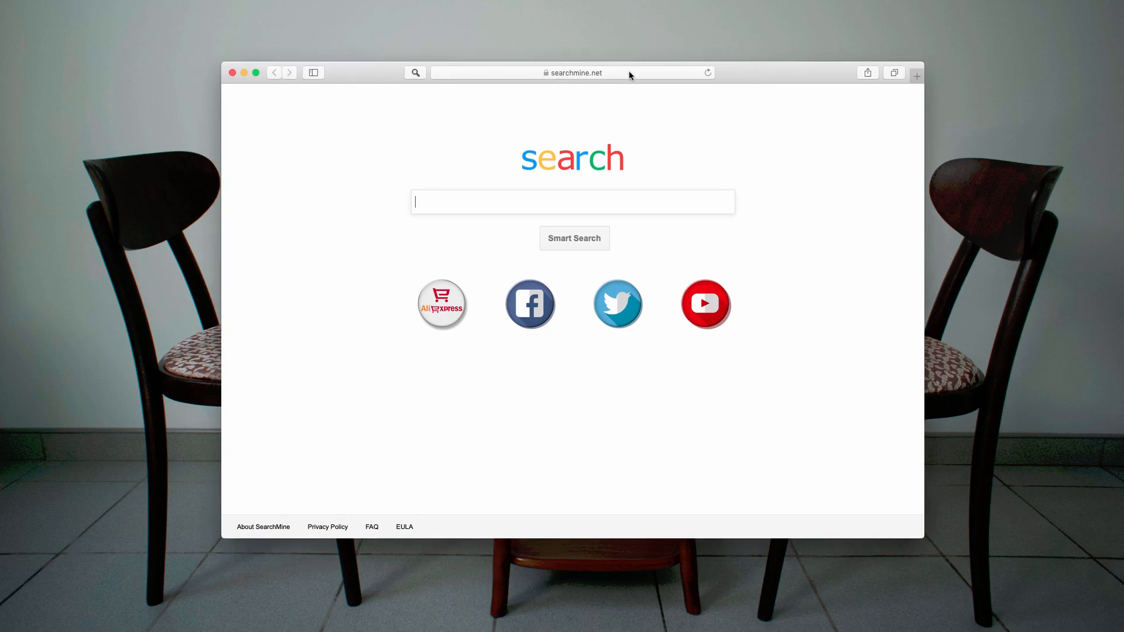
Step: Sort the Applications list by Date Modified so the newest items appear first
{"action": "left_click", "coordinate": [572, 72]}
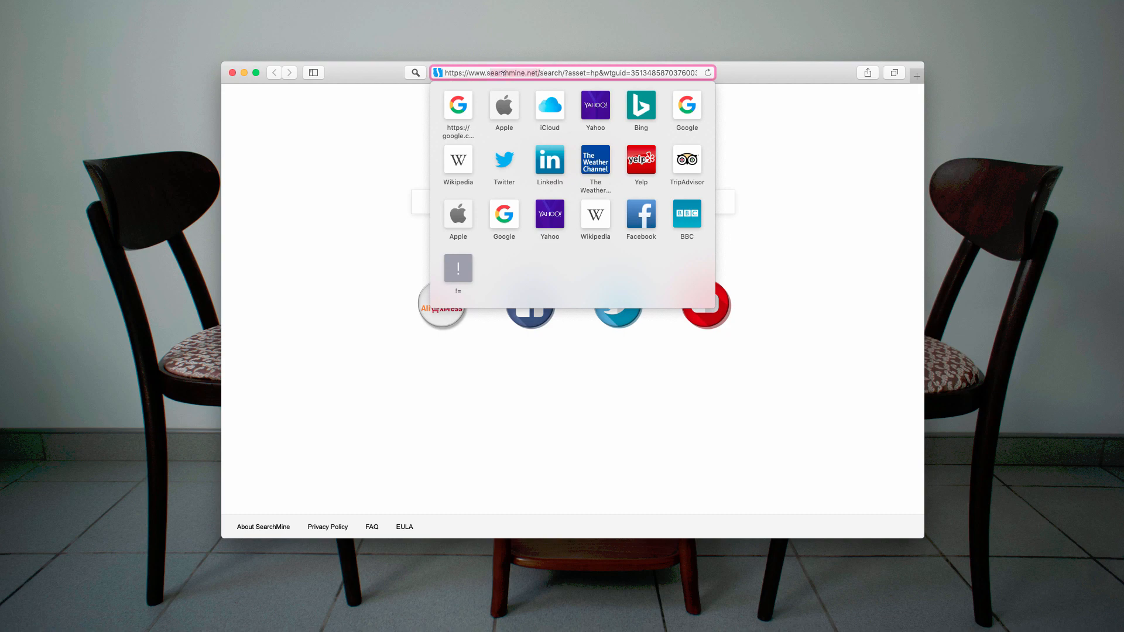
{"action": "left_click", "coordinate": [564, 73]}
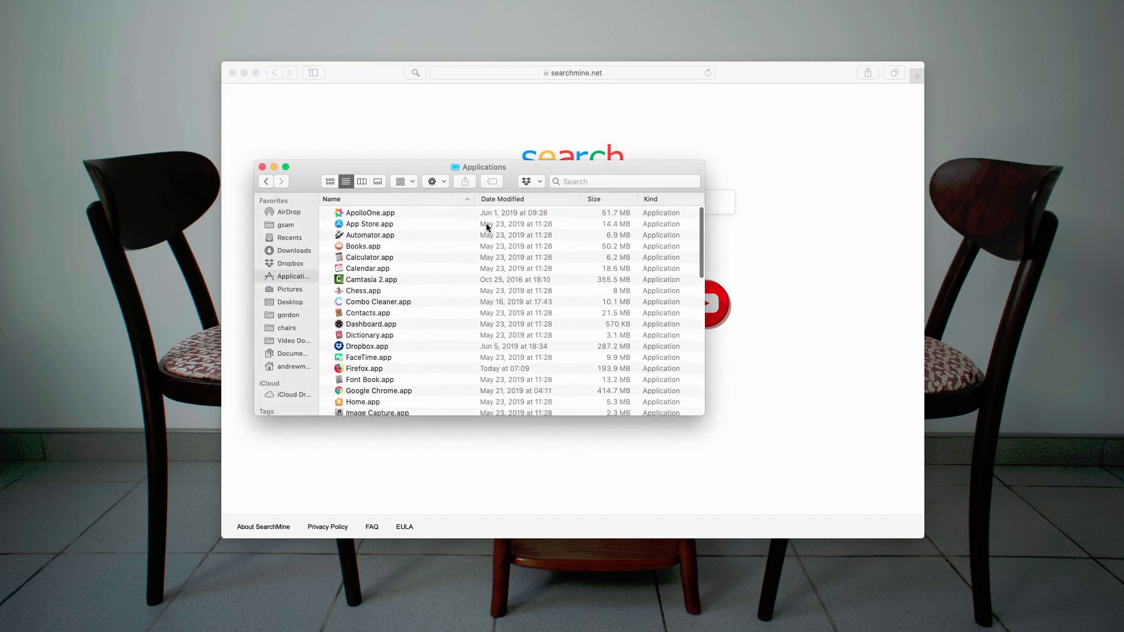
{"action": "left_click", "coordinate": [502, 199]}
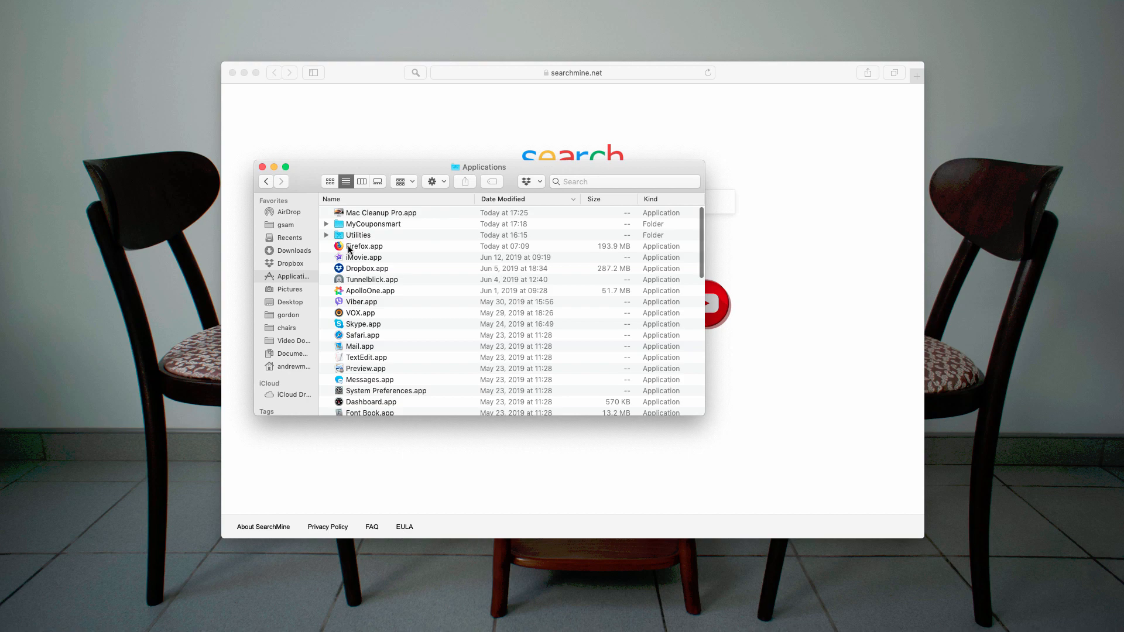
{"action": "mouse_move", "coordinate": [572, 94]}
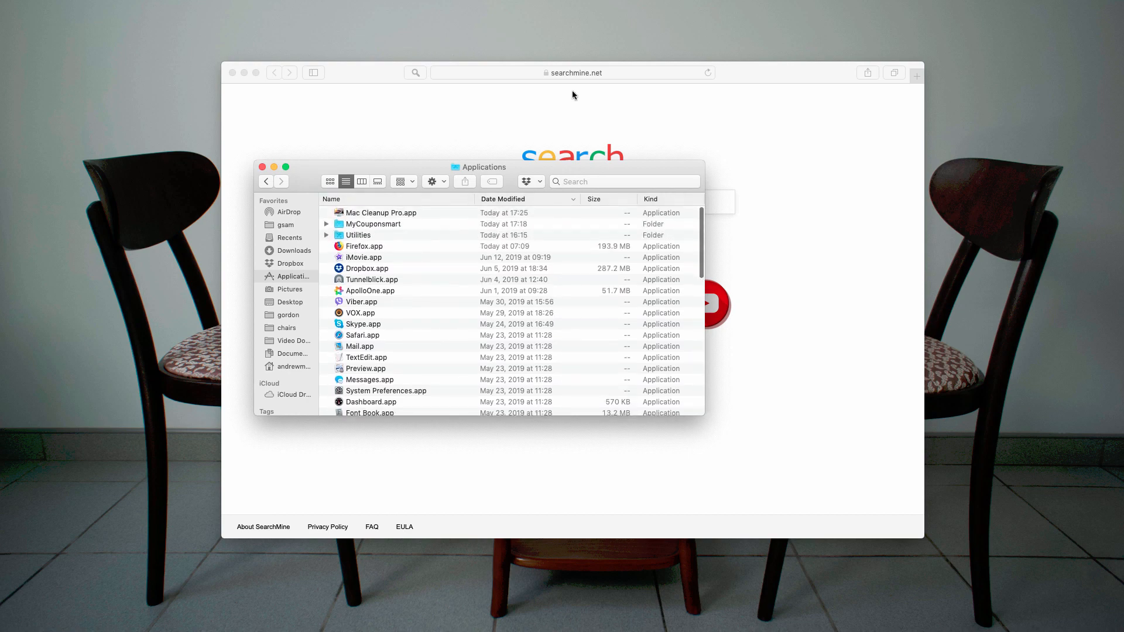
{"action": "left_click", "coordinate": [573, 73]}
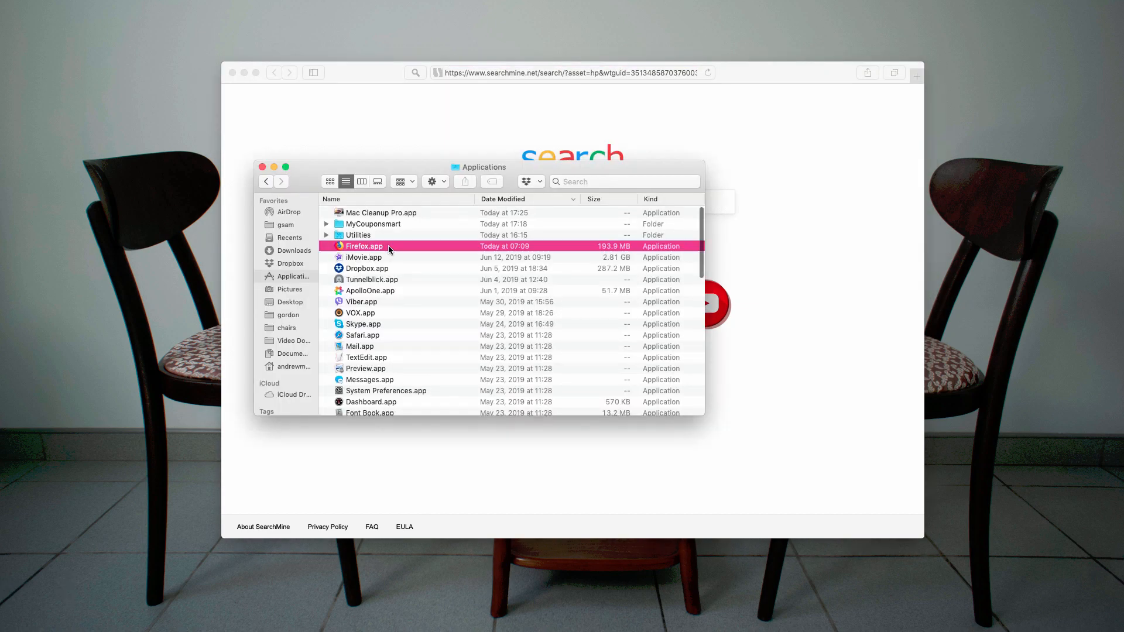
Step: Select the recent Firefox and Mac Cleanup Pro items, inspect MyCouponsmart's actions, and close the window
{"action": "left_click", "coordinate": [380, 212]}
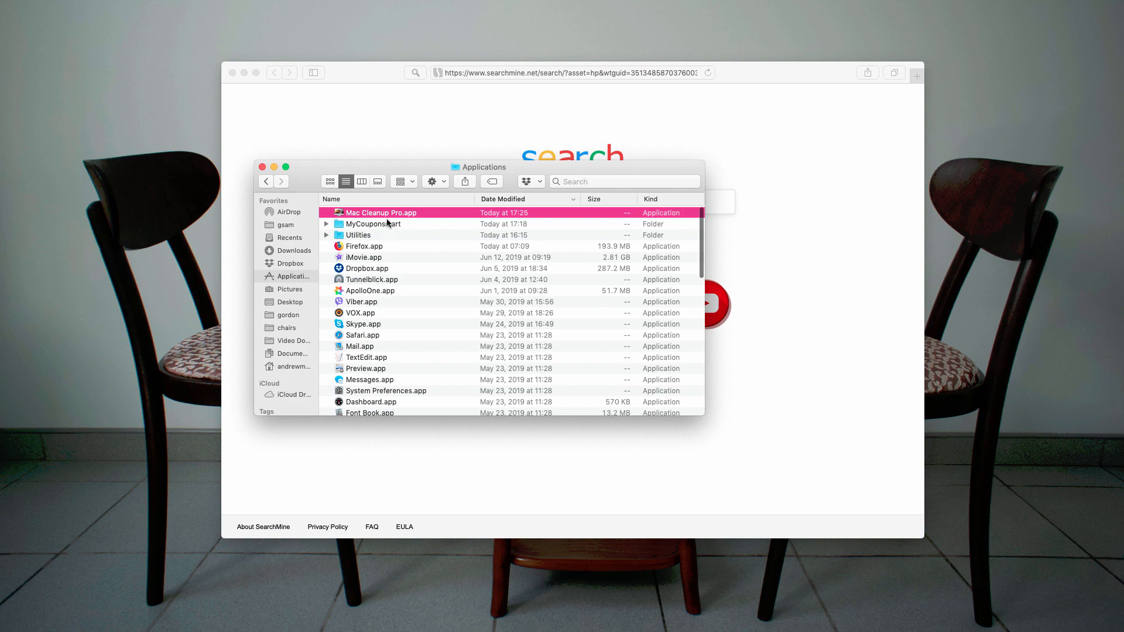
{"action": "left_click", "coordinate": [372, 223]}
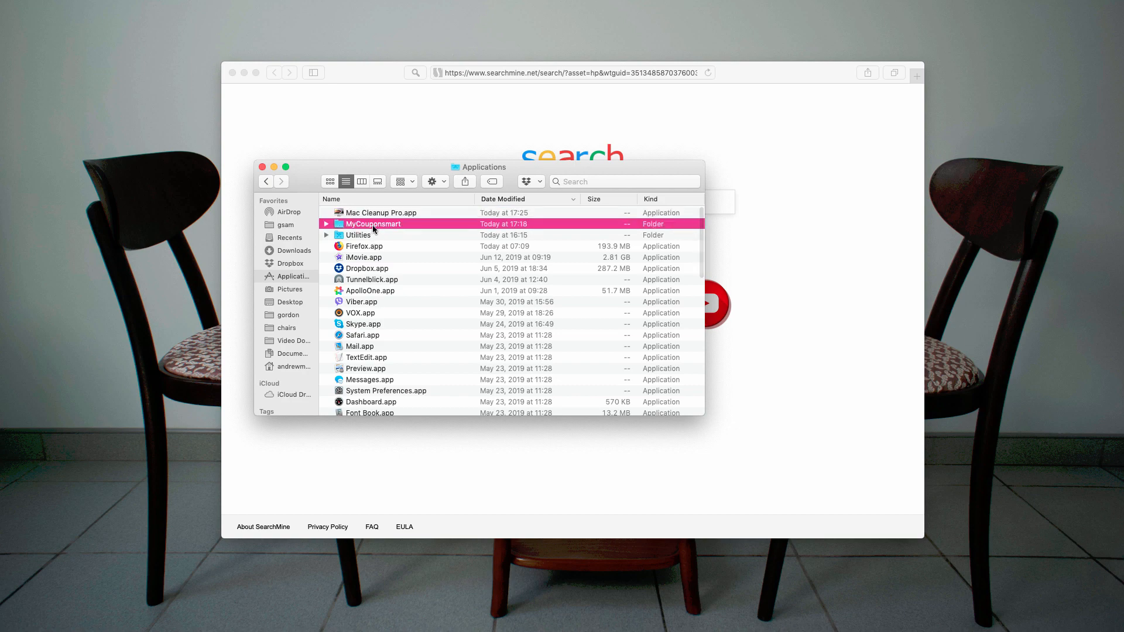
{"action": "right_click", "coordinate": [372, 224]}
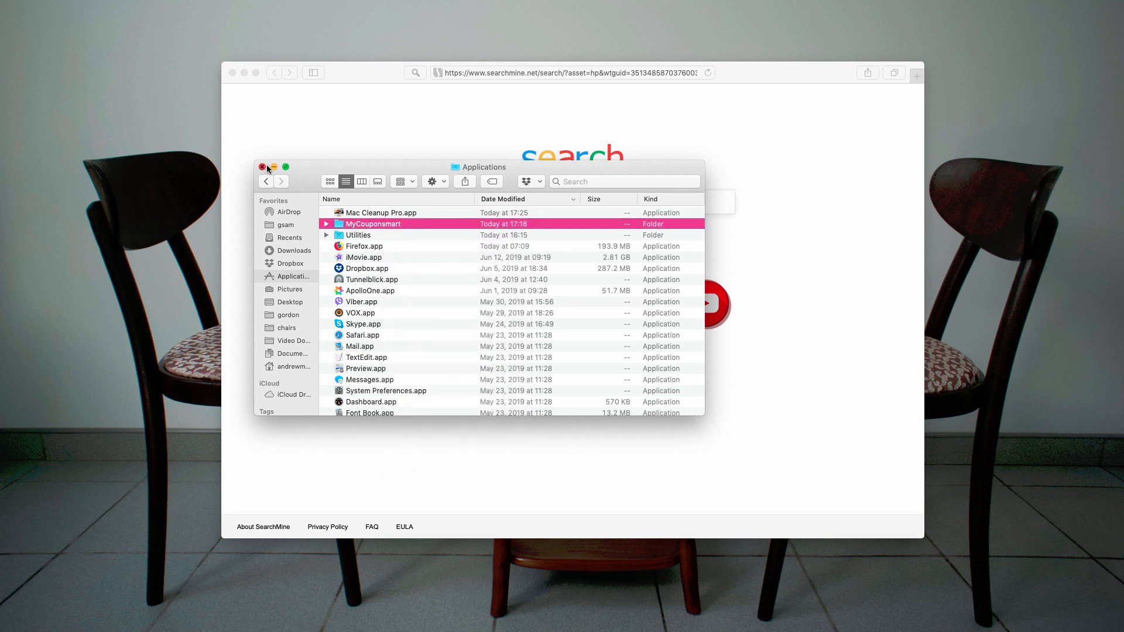
{"action": "left_click", "coordinate": [264, 168]}
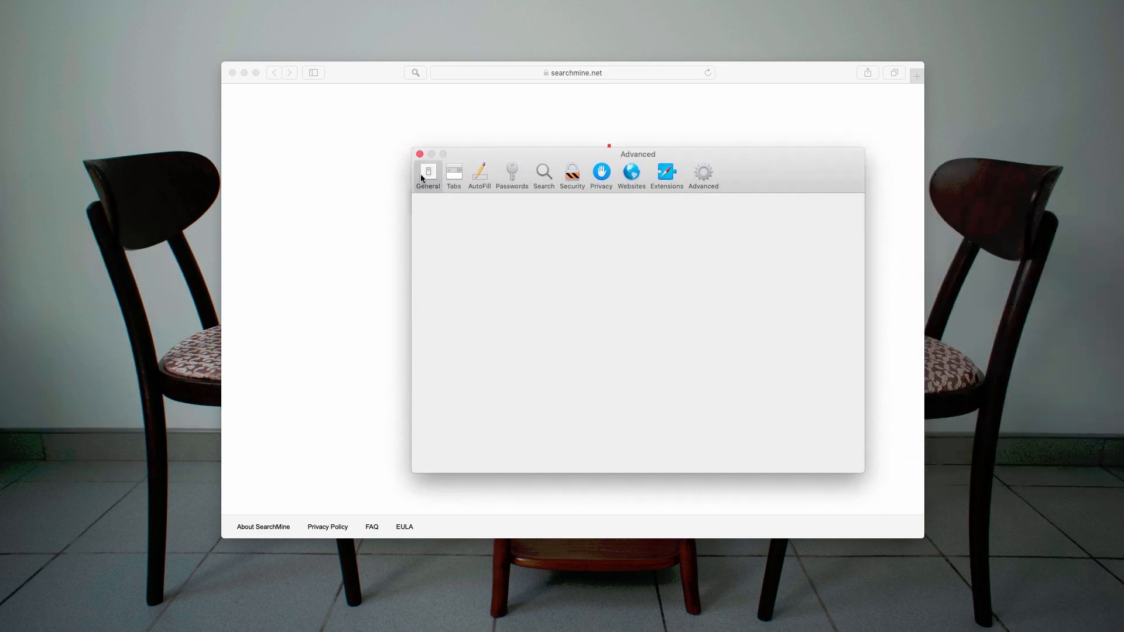
{"action": "left_click", "coordinate": [428, 174]}
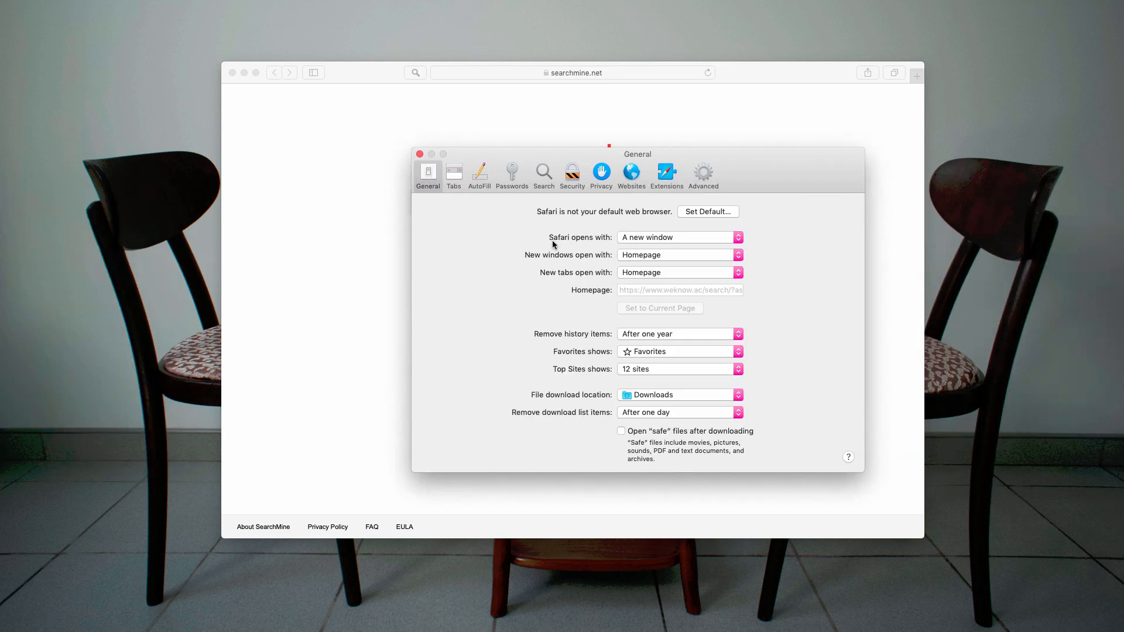
{"action": "mouse_move", "coordinate": [642, 295]}
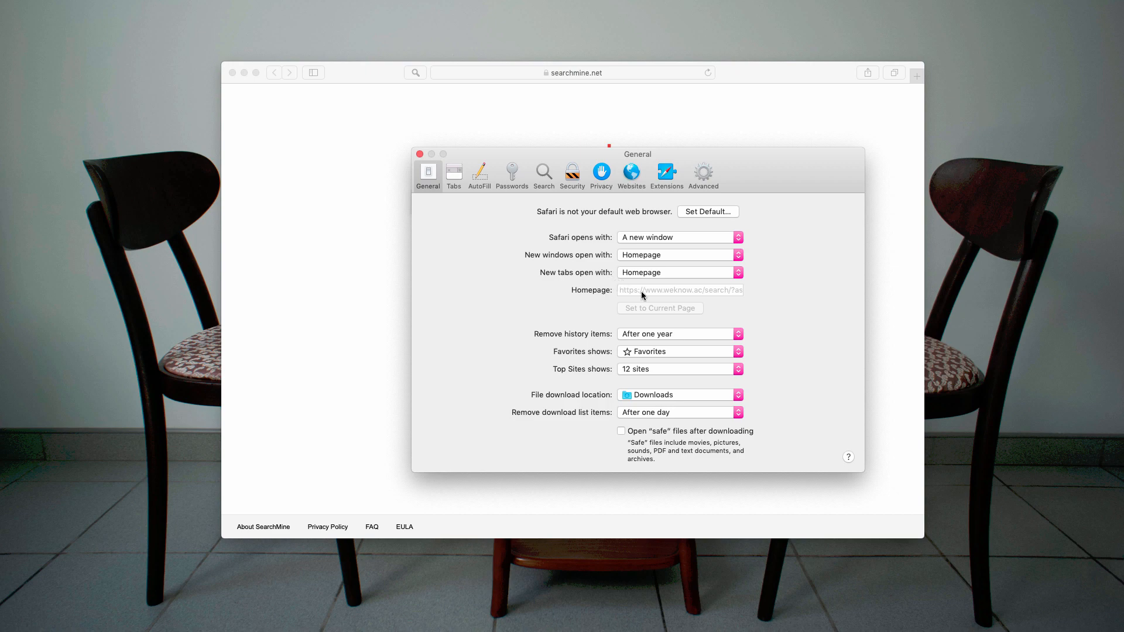
{"action": "mouse_move", "coordinate": [656, 304]}
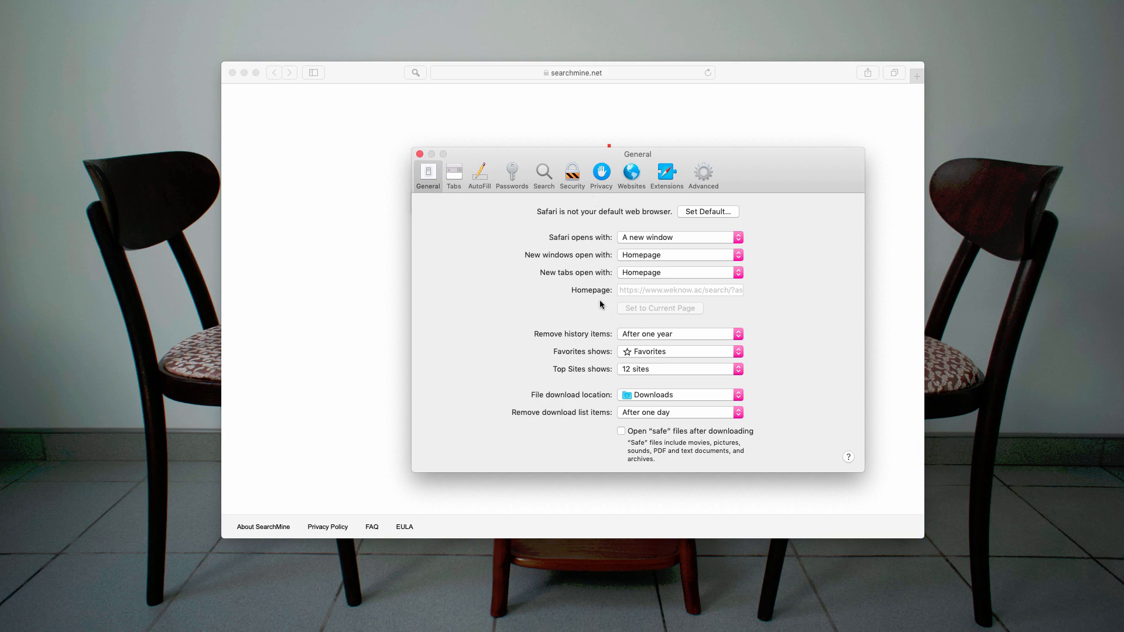
{"action": "mouse_move", "coordinate": [621, 294]}
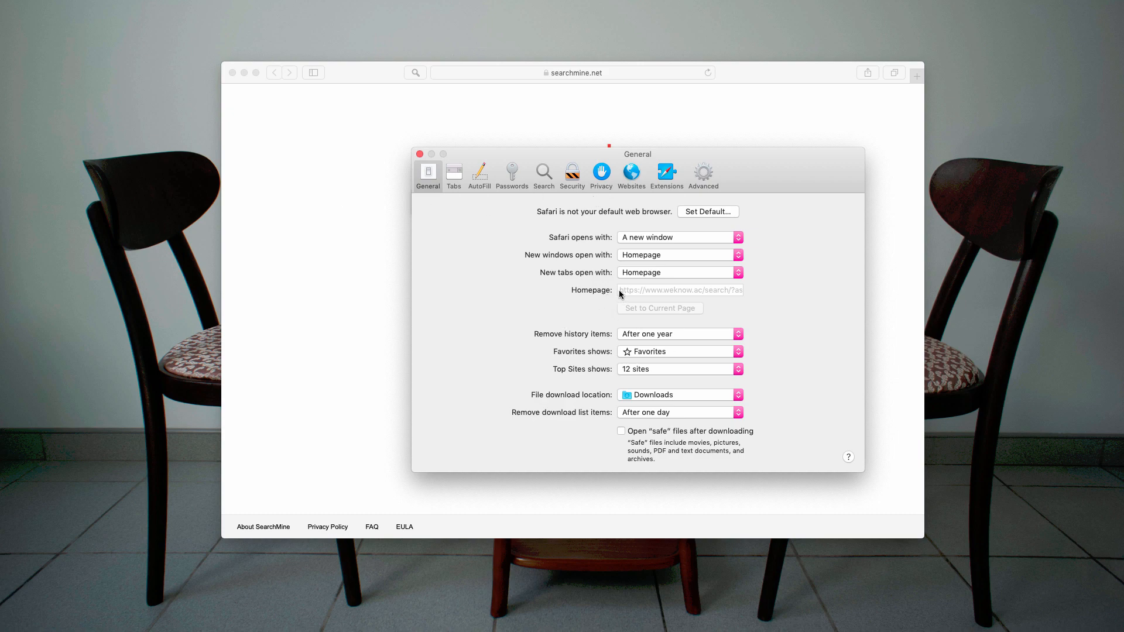
{"action": "mouse_move", "coordinate": [524, 220]}
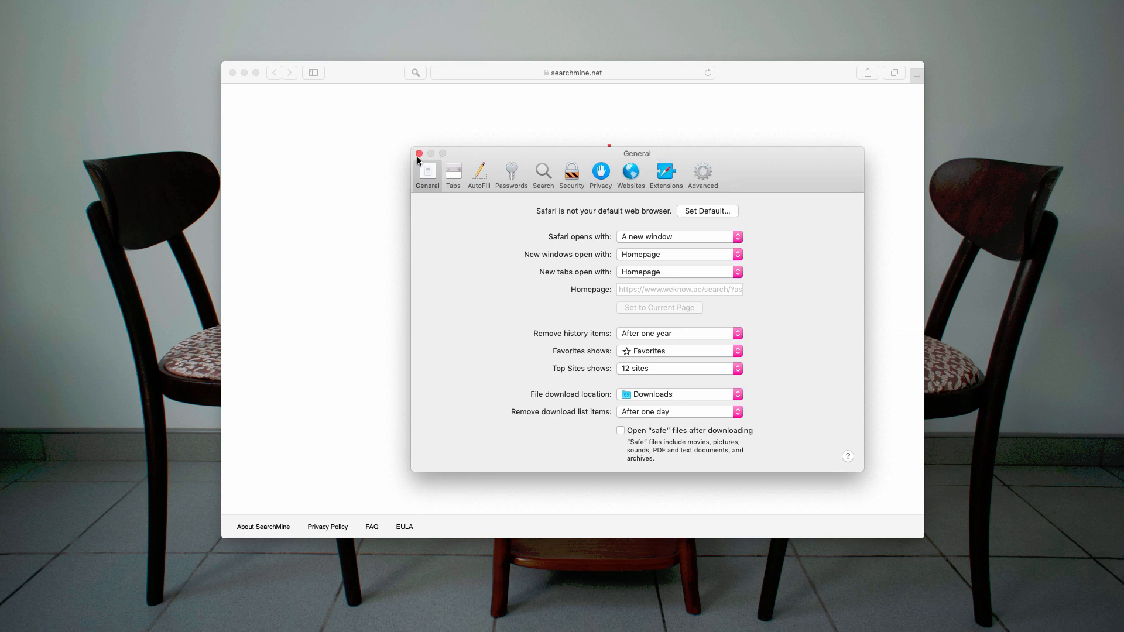
{"action": "left_click", "coordinate": [419, 154]}
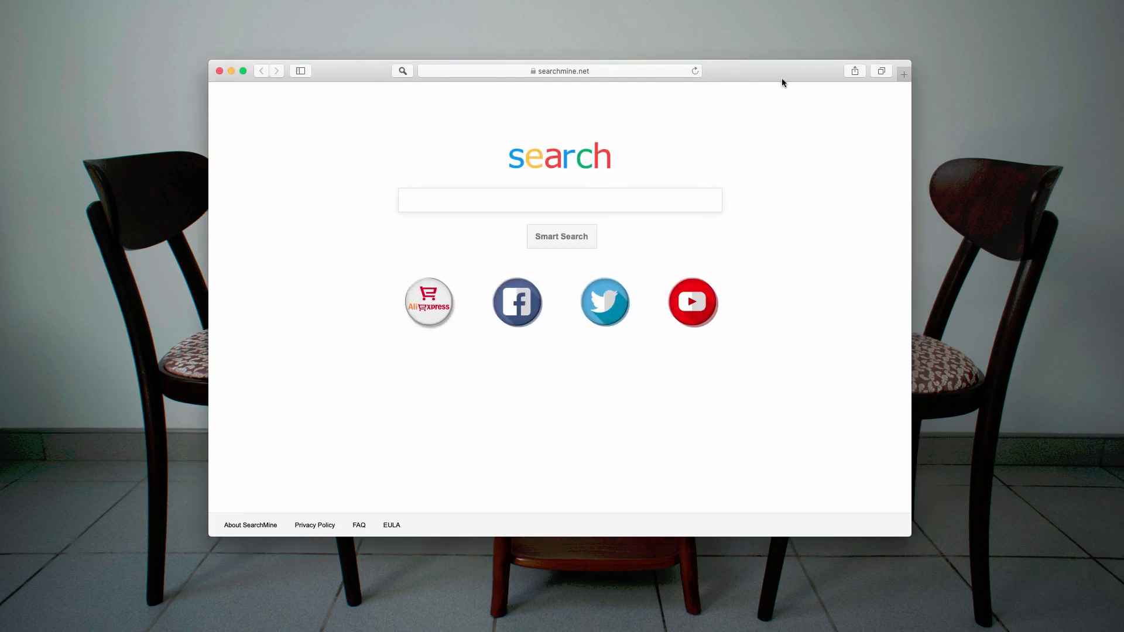
{"action": "left_click", "coordinate": [561, 71]}
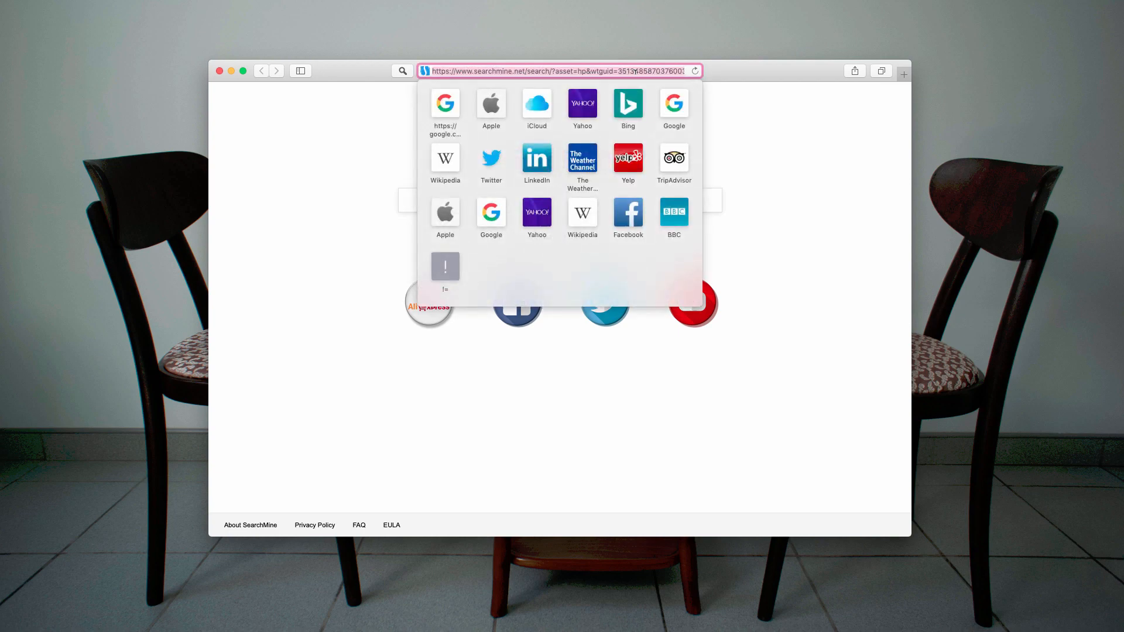
{"action": "left_click", "coordinate": [560, 71]}
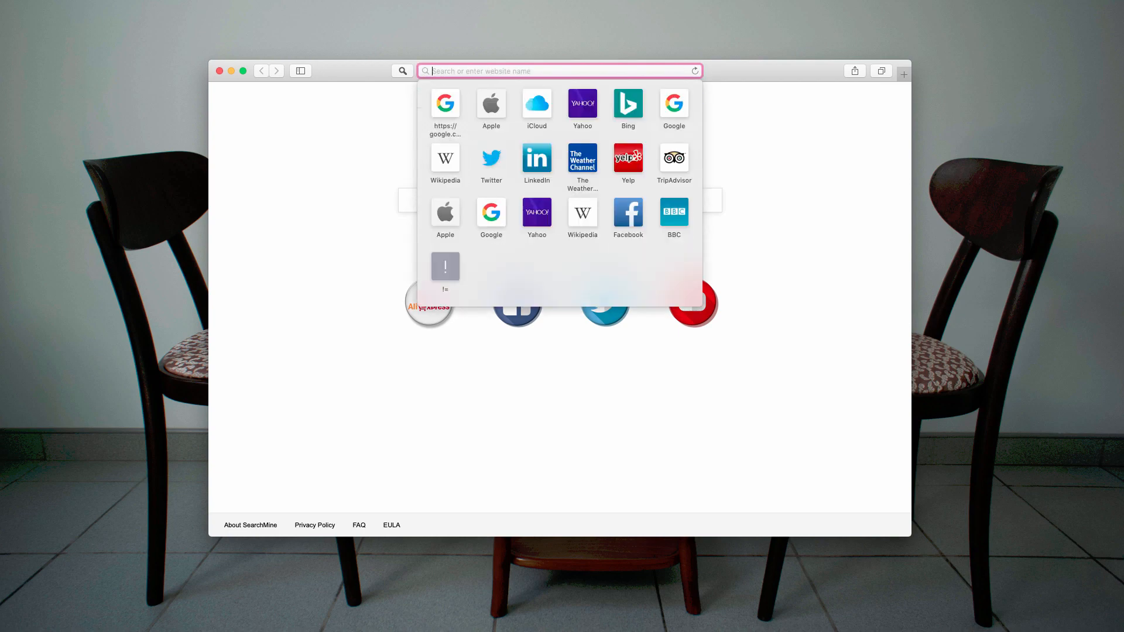
{"action": "type", "text": "https://www.combocleaner.com"}
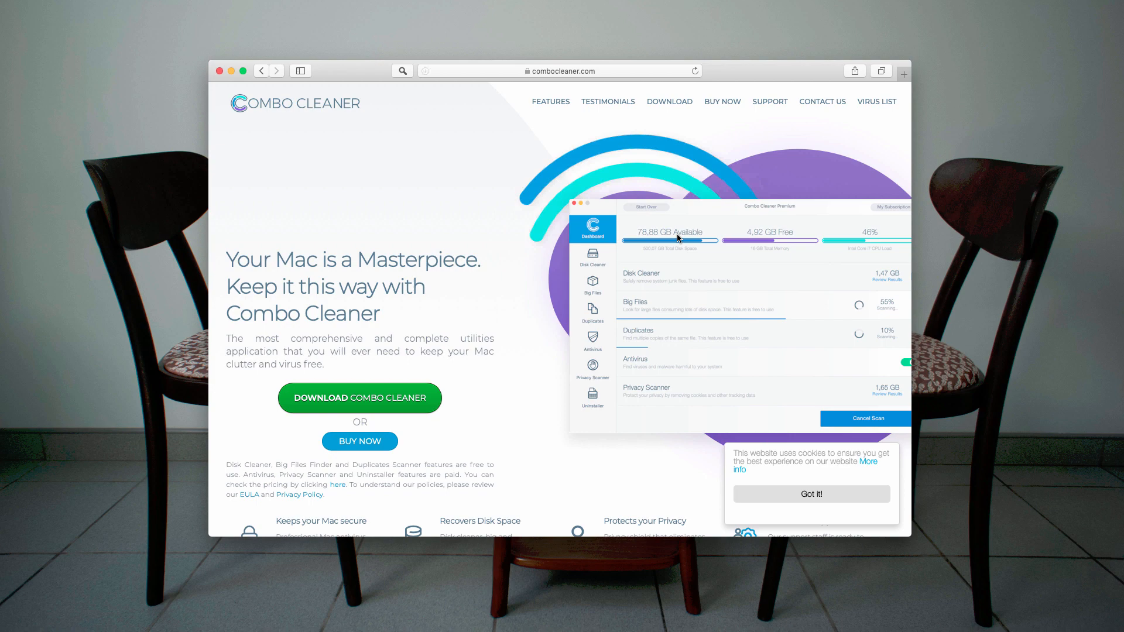
{"action": "left_click", "coordinate": [560, 70]}
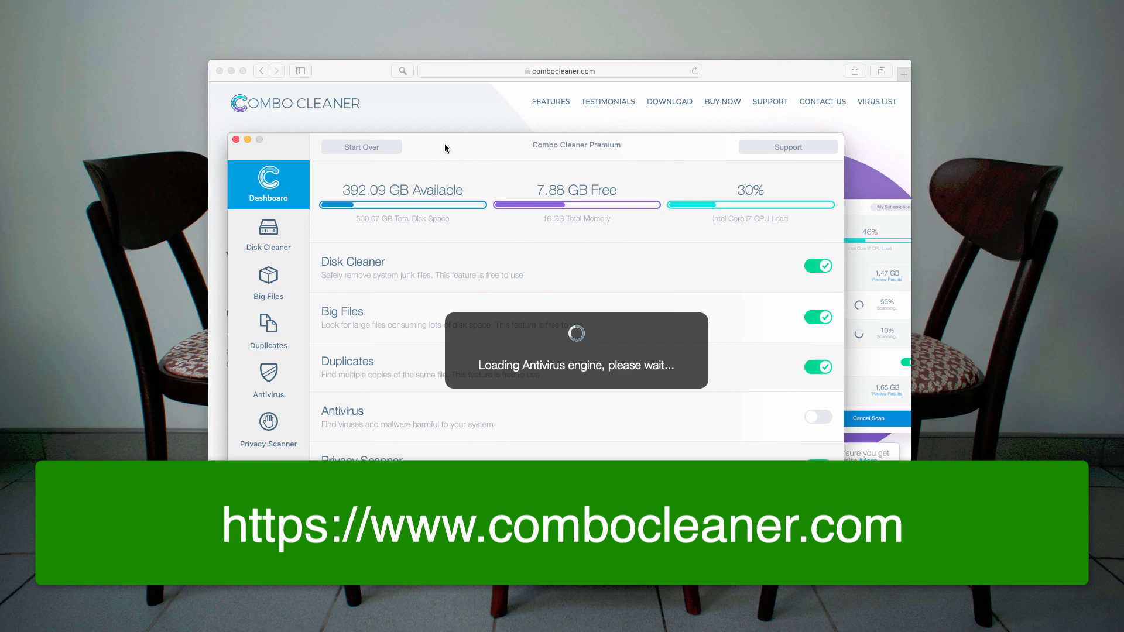
{"action": "mouse_move", "coordinate": [526, 149]}
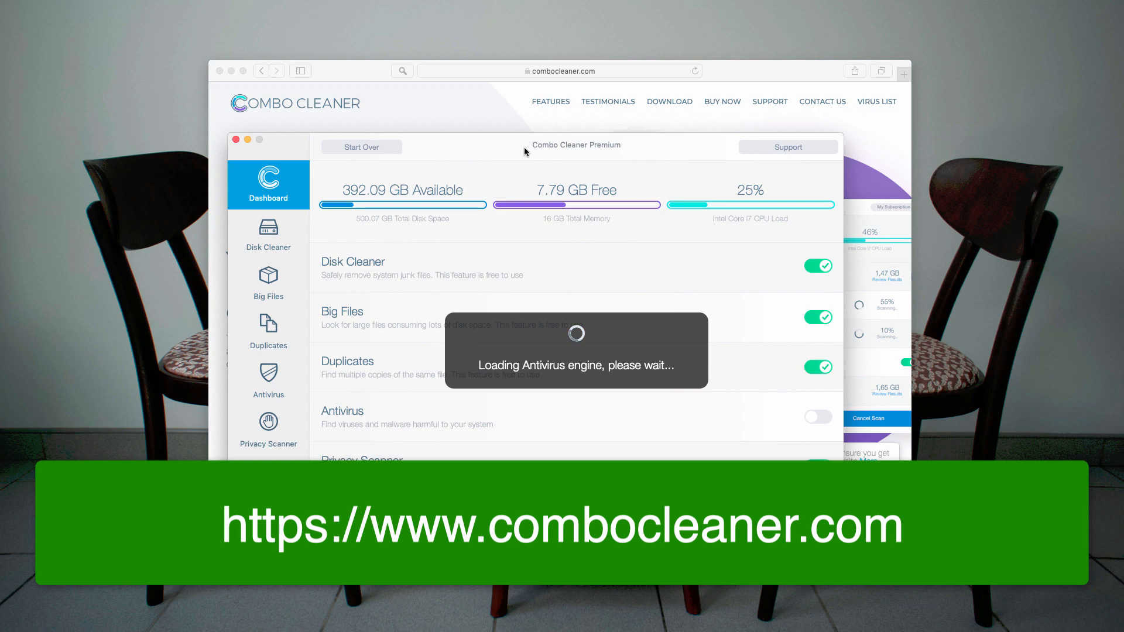
Step: Run the full Combo Scan once the antivirus engine loads, then go to the Uninstaller section
{"action": "left_click", "coordinate": [819, 417]}
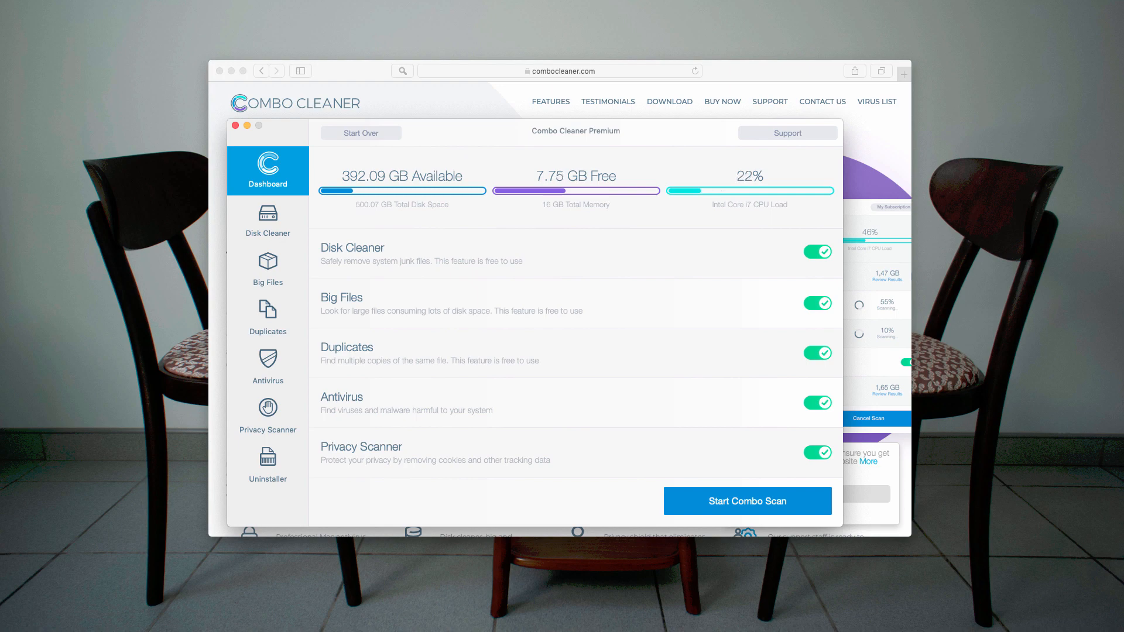
{"action": "mouse_move", "coordinate": [319, 335]}
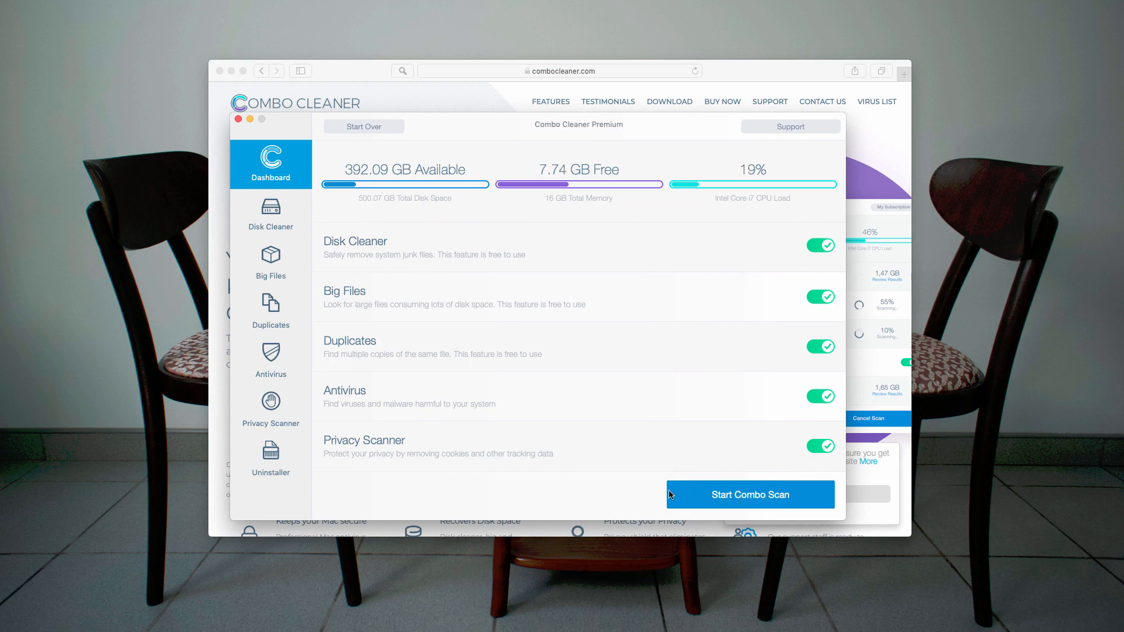
{"action": "left_click", "coordinate": [749, 495]}
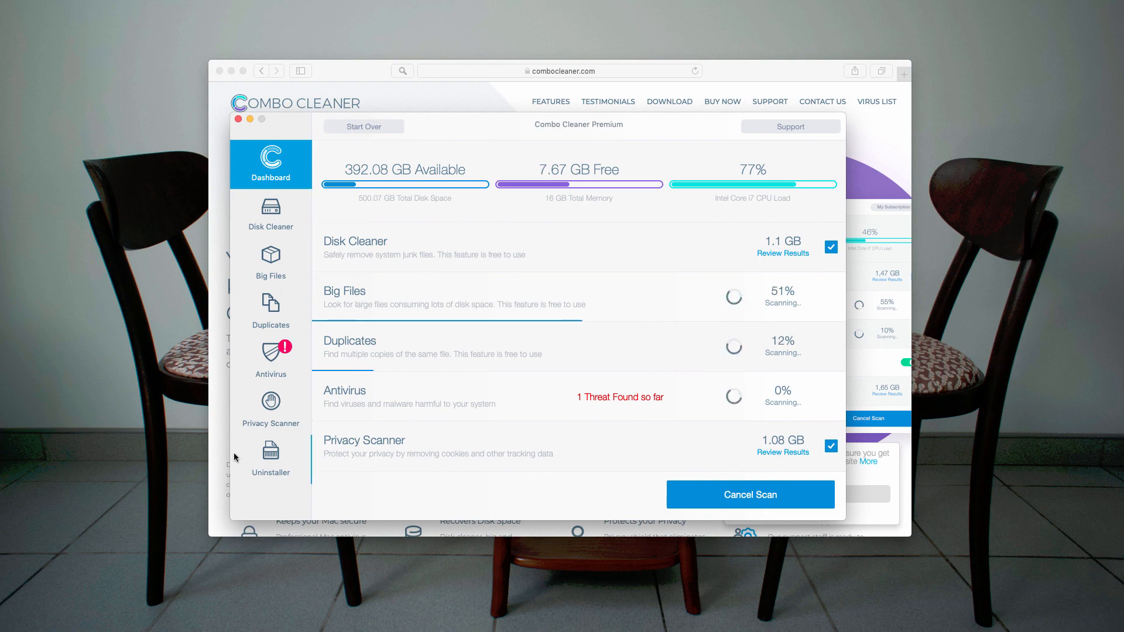
{"action": "left_click", "coordinate": [271, 459]}
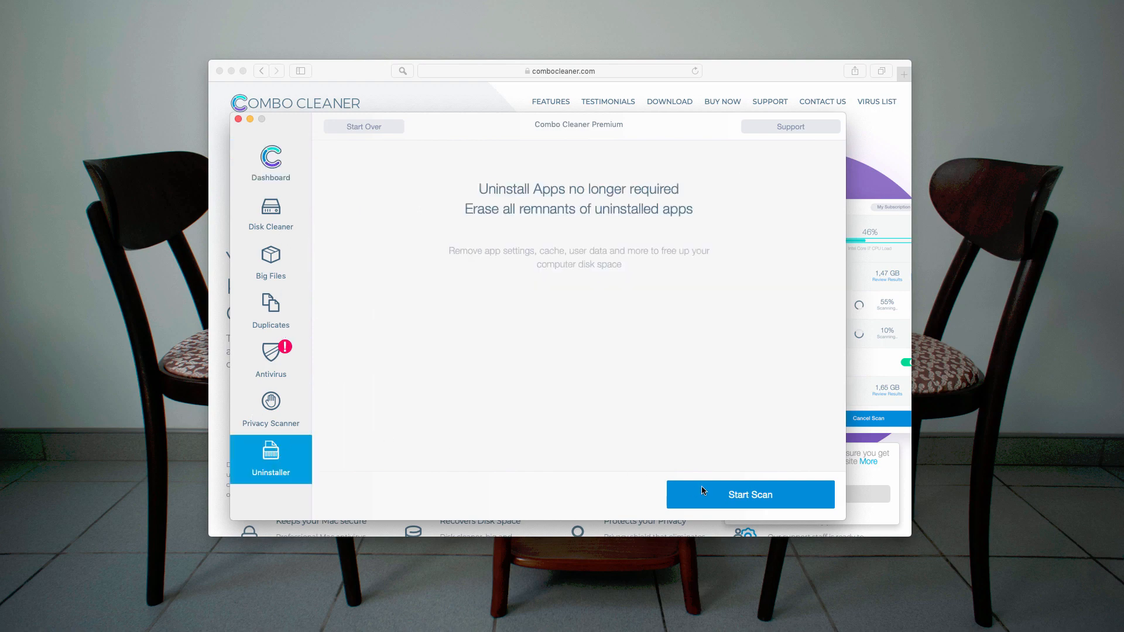
Step: Run the Uninstaller scan and review listed apps like Firefox, Mac Cleanup Pro and Malwarebytes
{"action": "left_click", "coordinate": [749, 494]}
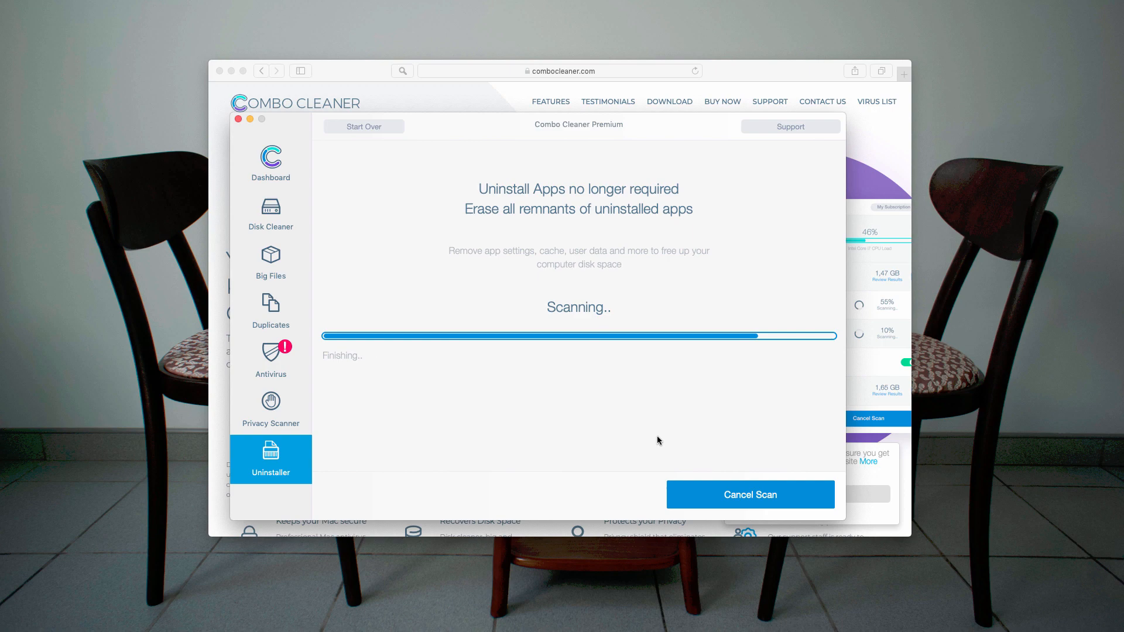
{"action": "mouse_move", "coordinate": [426, 320]}
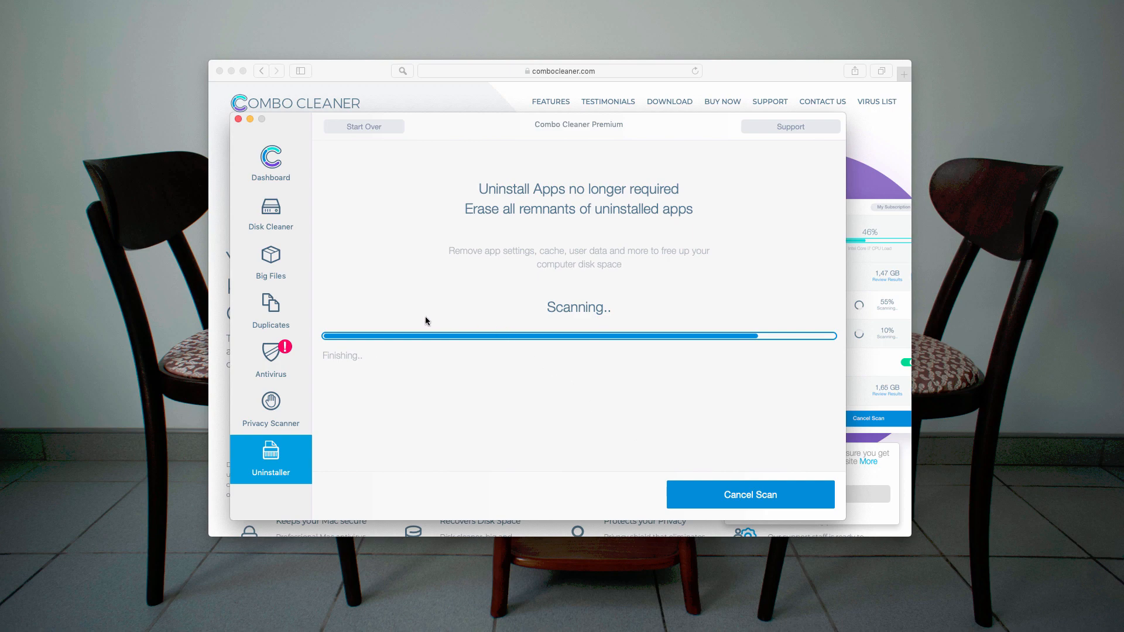
{"action": "mouse_move", "coordinate": [320, 279]}
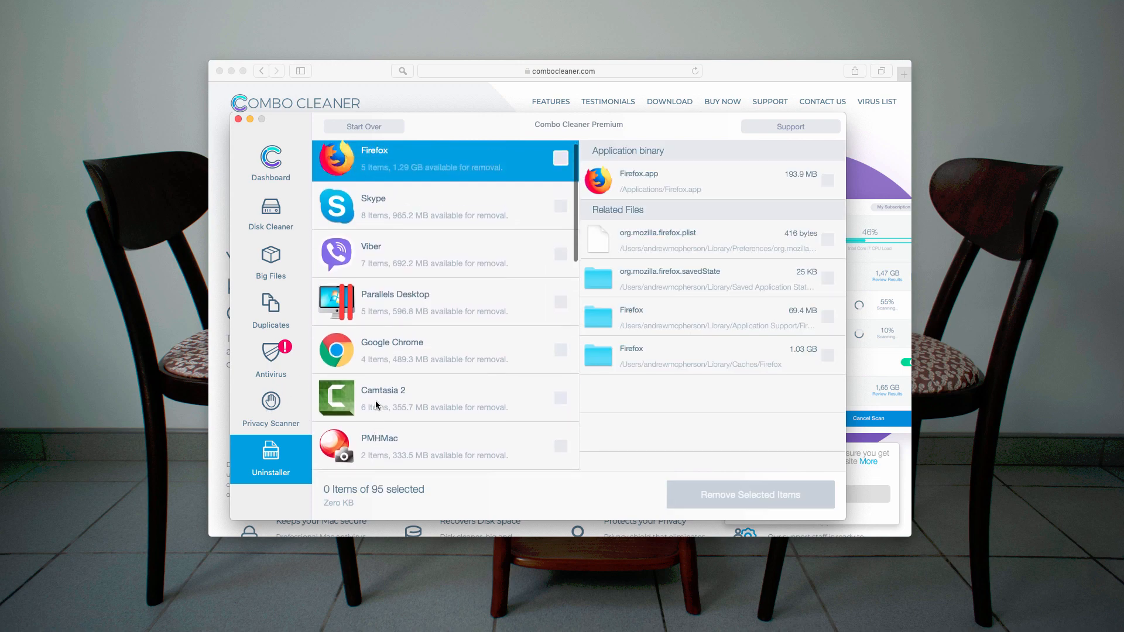
{"action": "scroll", "scroll_direction": "down", "scroll_amount": 3}
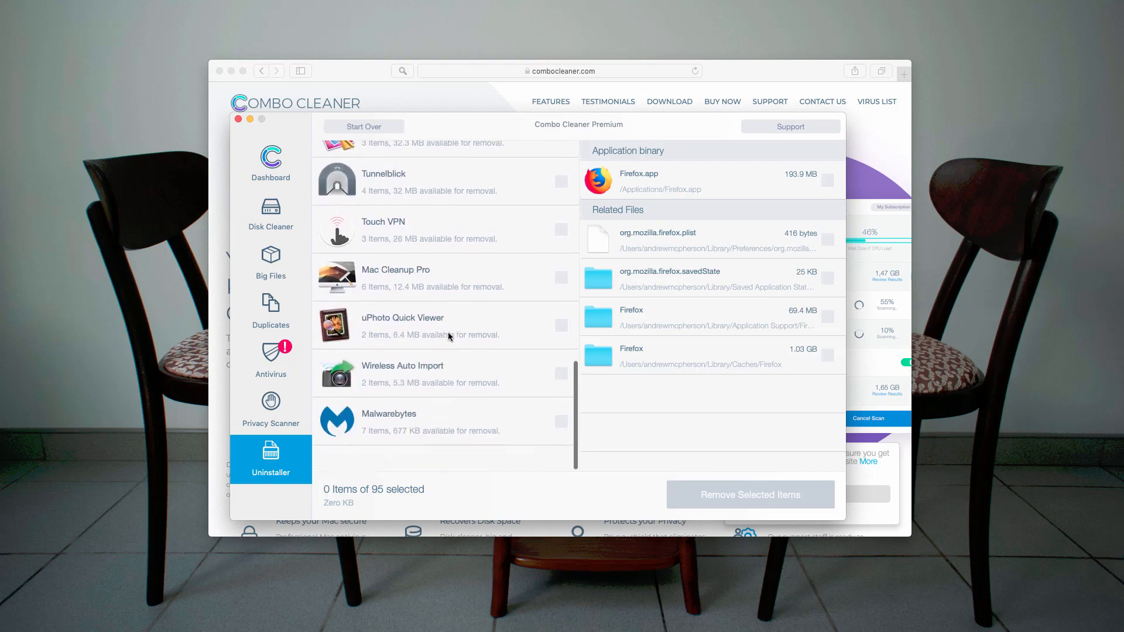